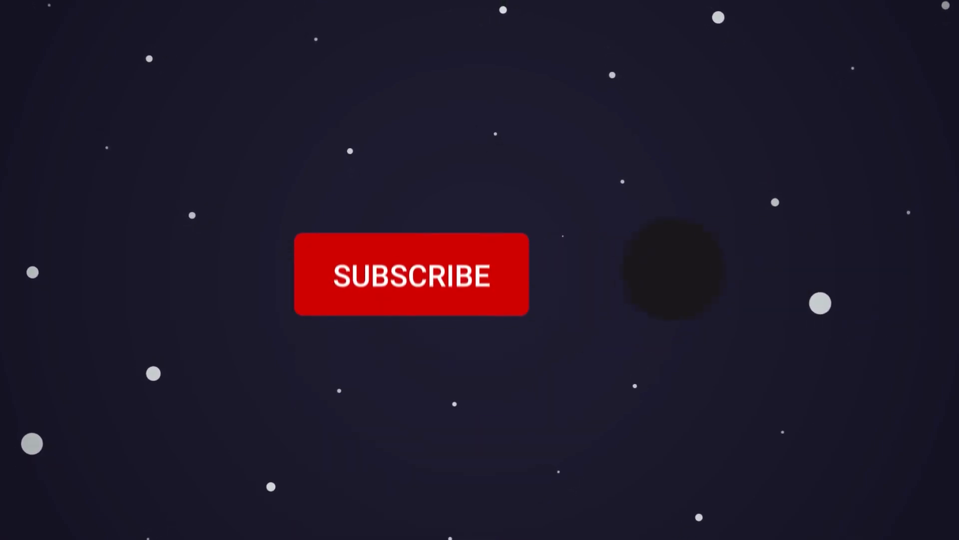
pyautogui.click(410, 274)
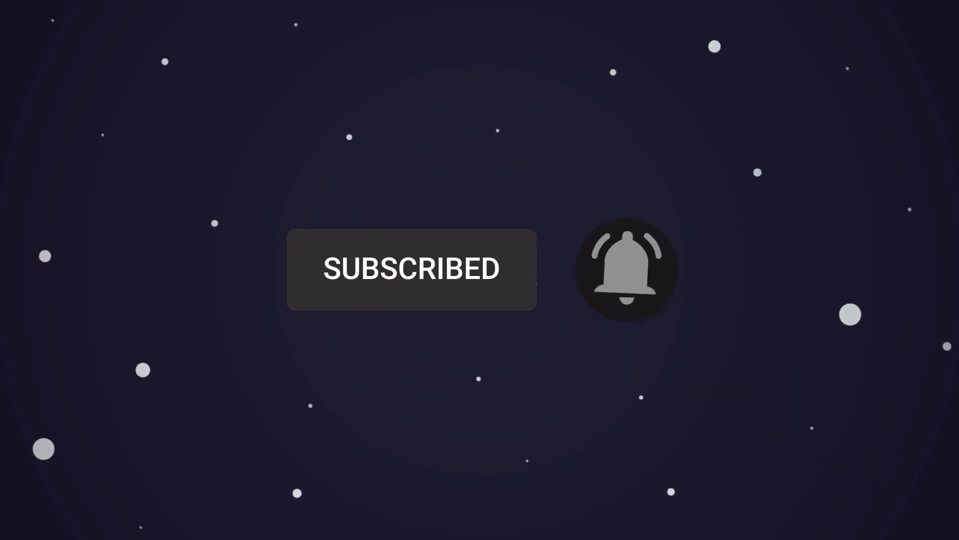